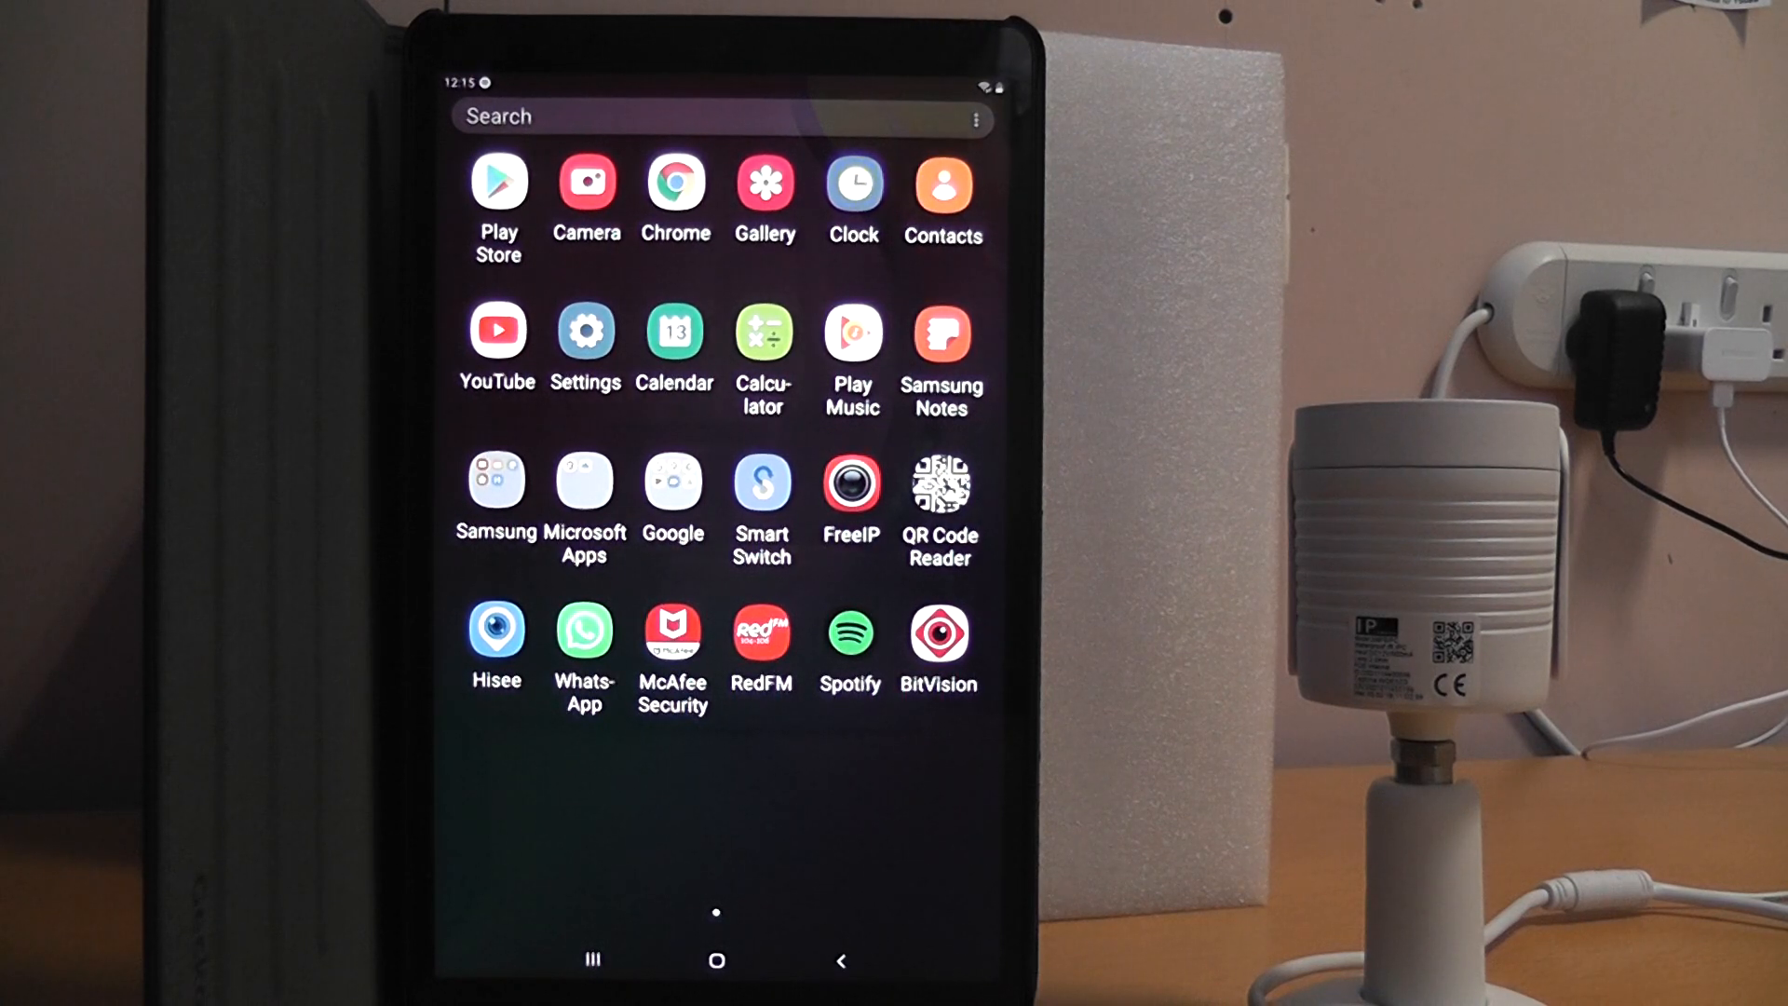
Step: Search the Play Store for 'bitvision' and bring up the HEROSPEED BitVision listing
left_click(497, 182)
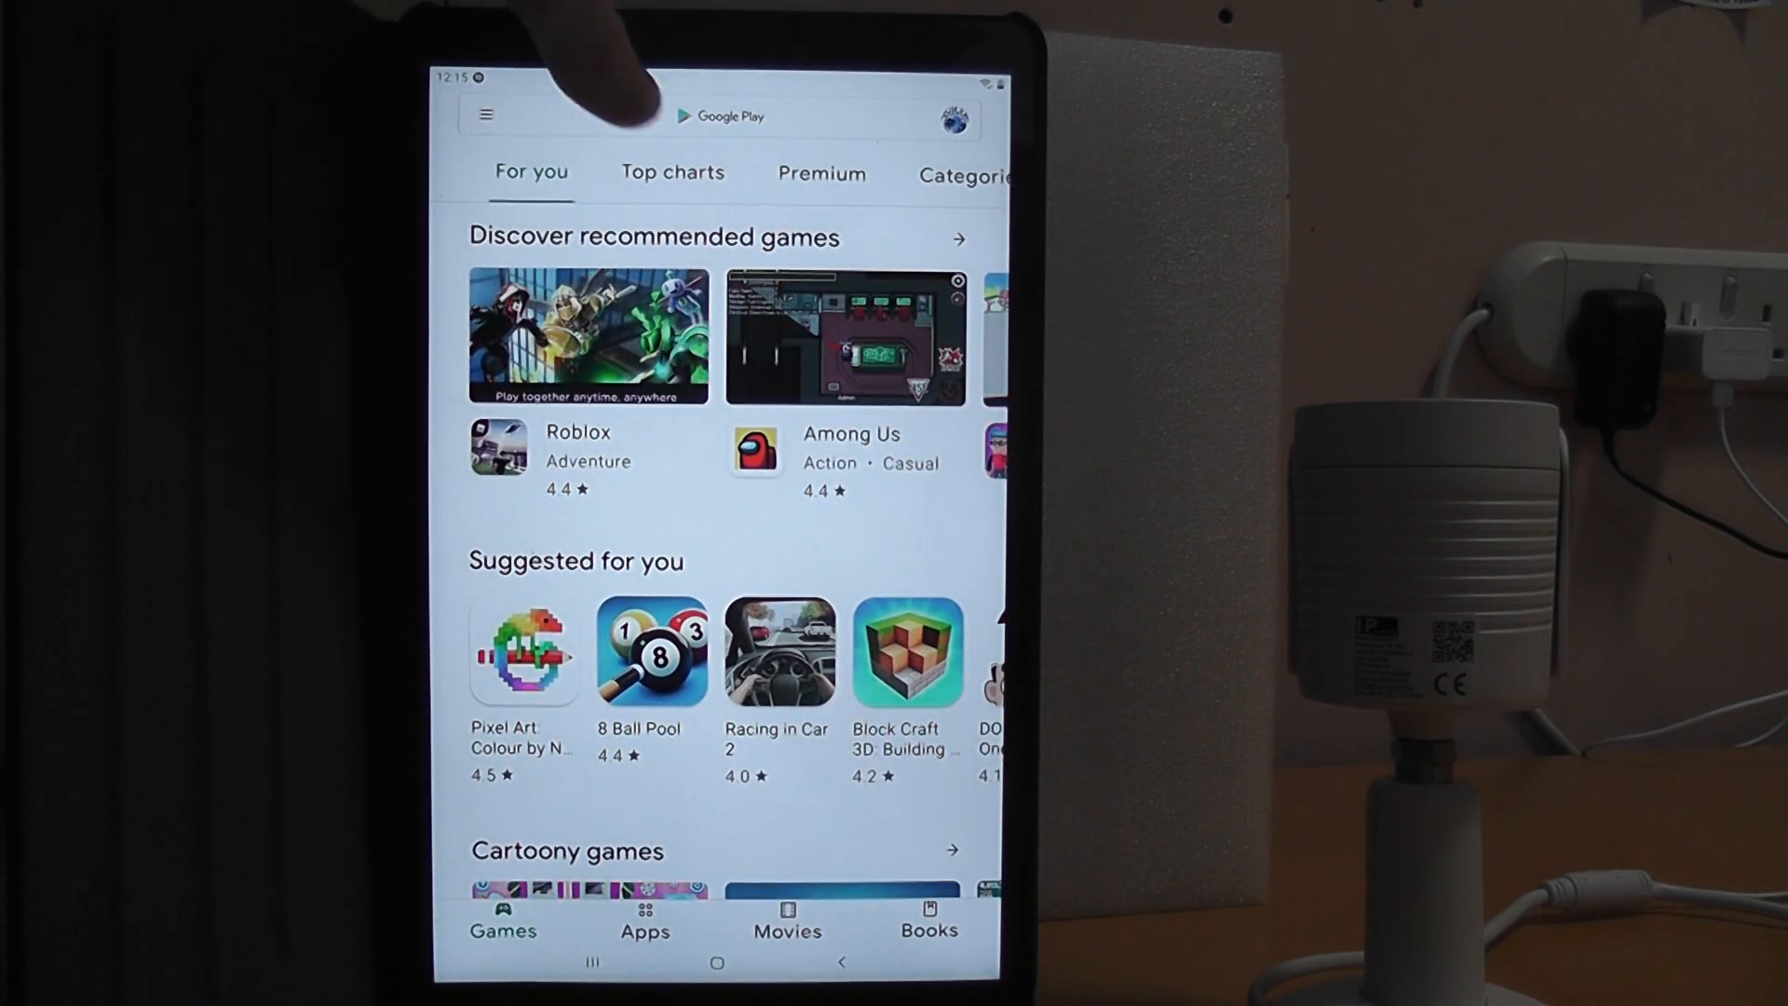
left_click(719, 115)
type("bitvision")
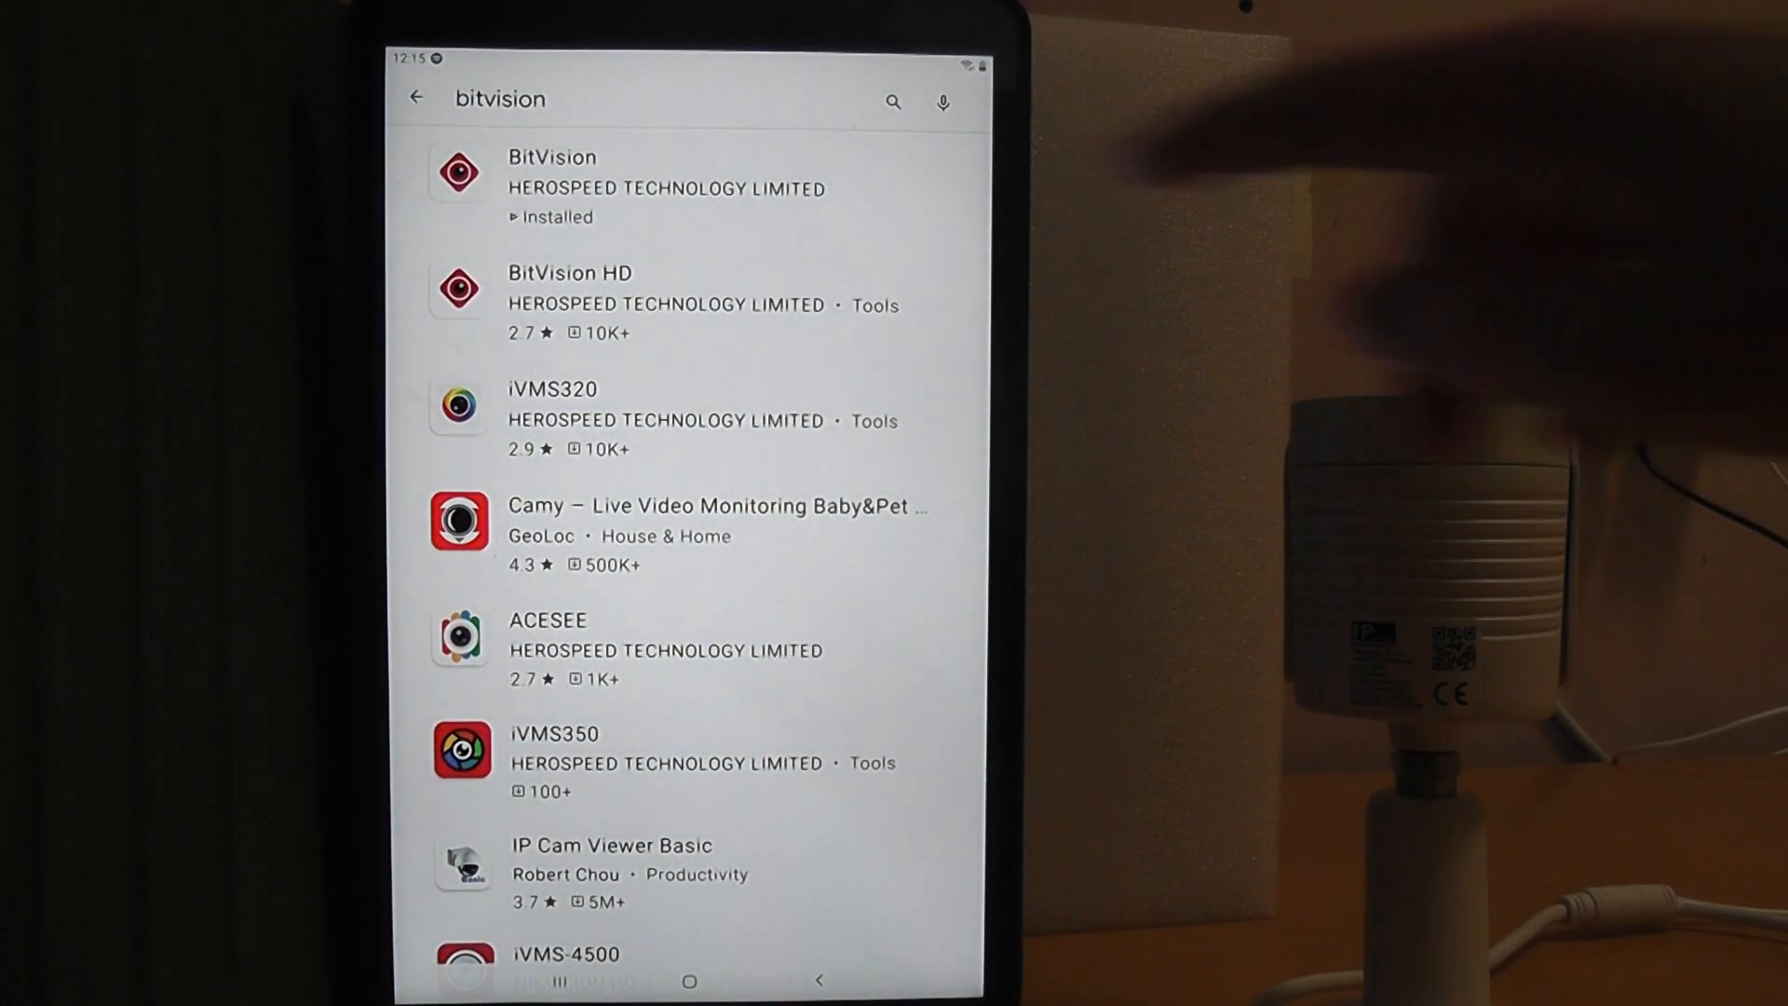
left_click(552, 183)
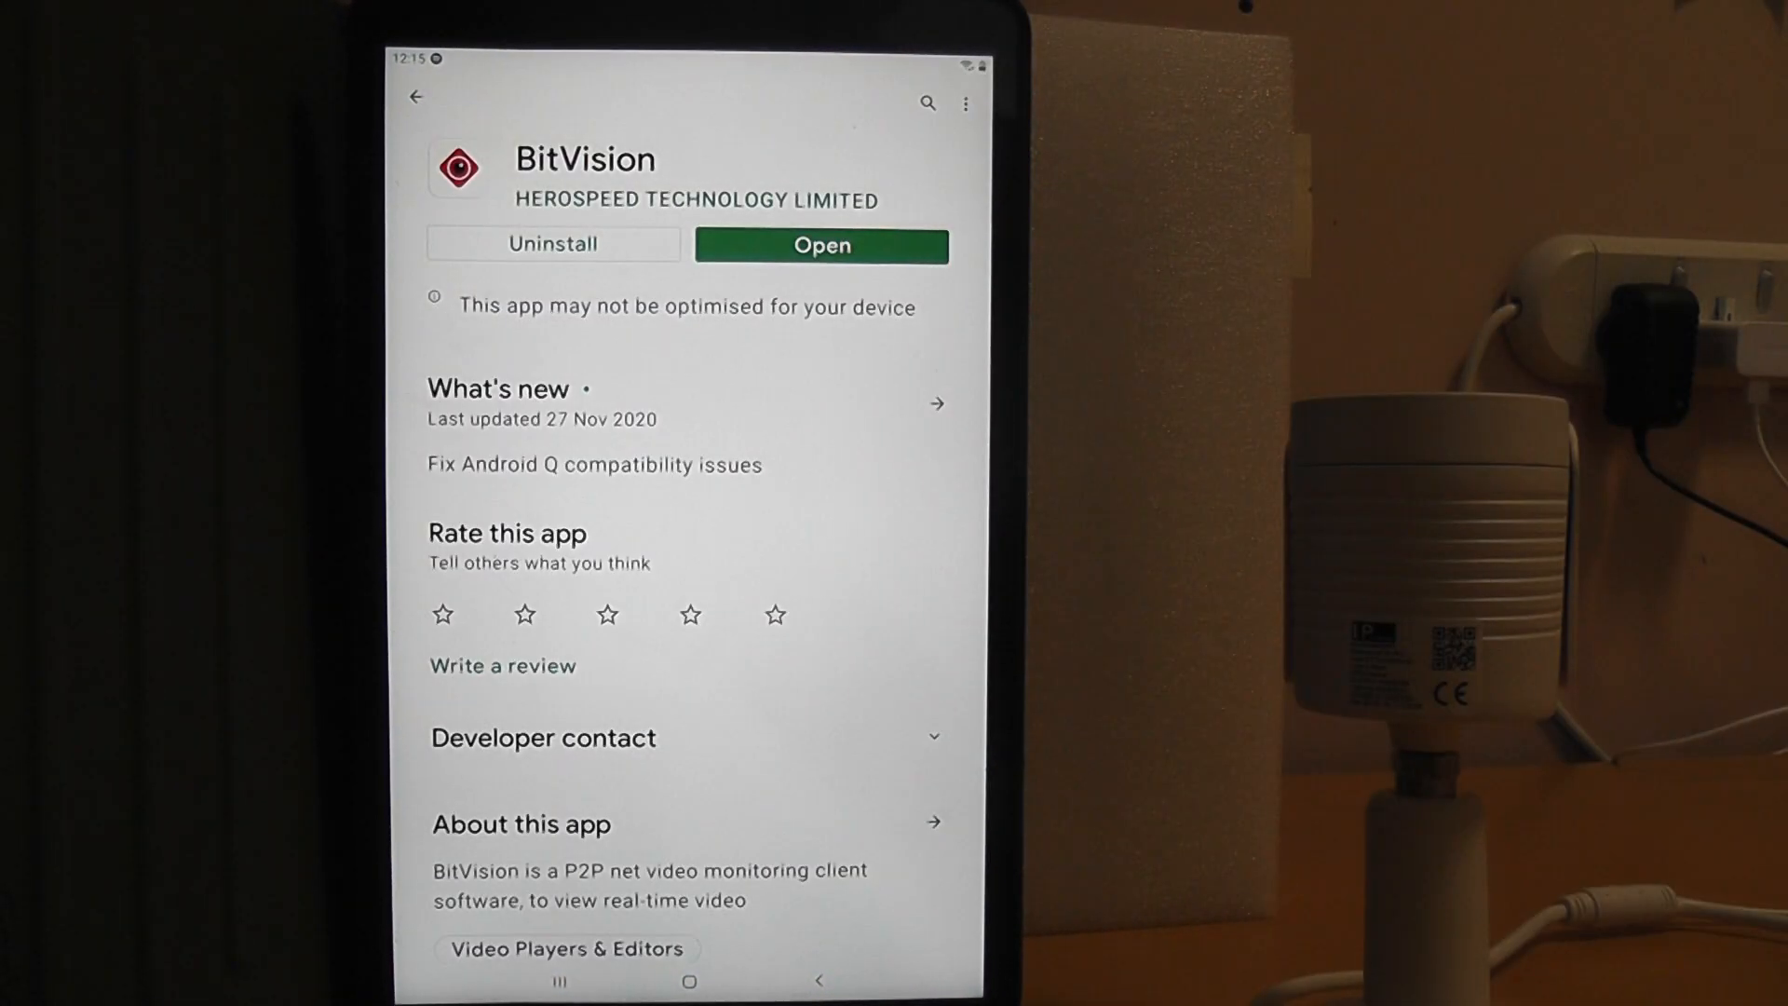
Step: Launch BitVision and go to its empty device list from the side menu
left_click(819, 246)
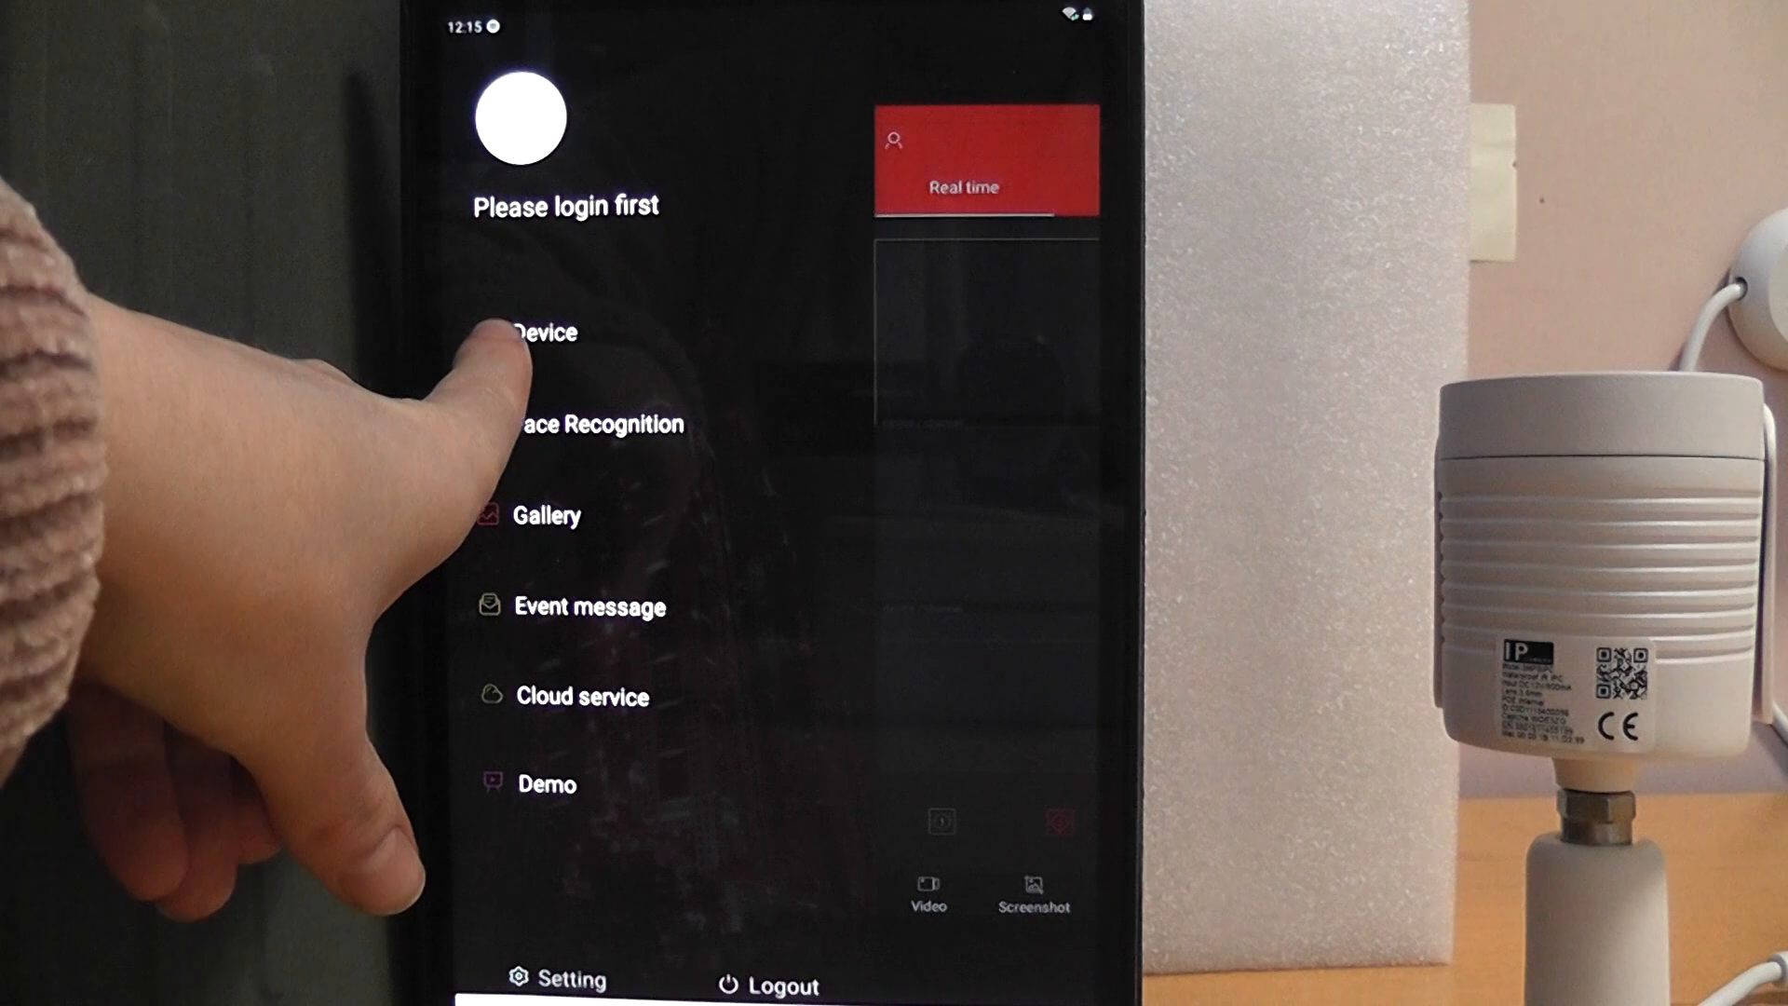
left_click(542, 332)
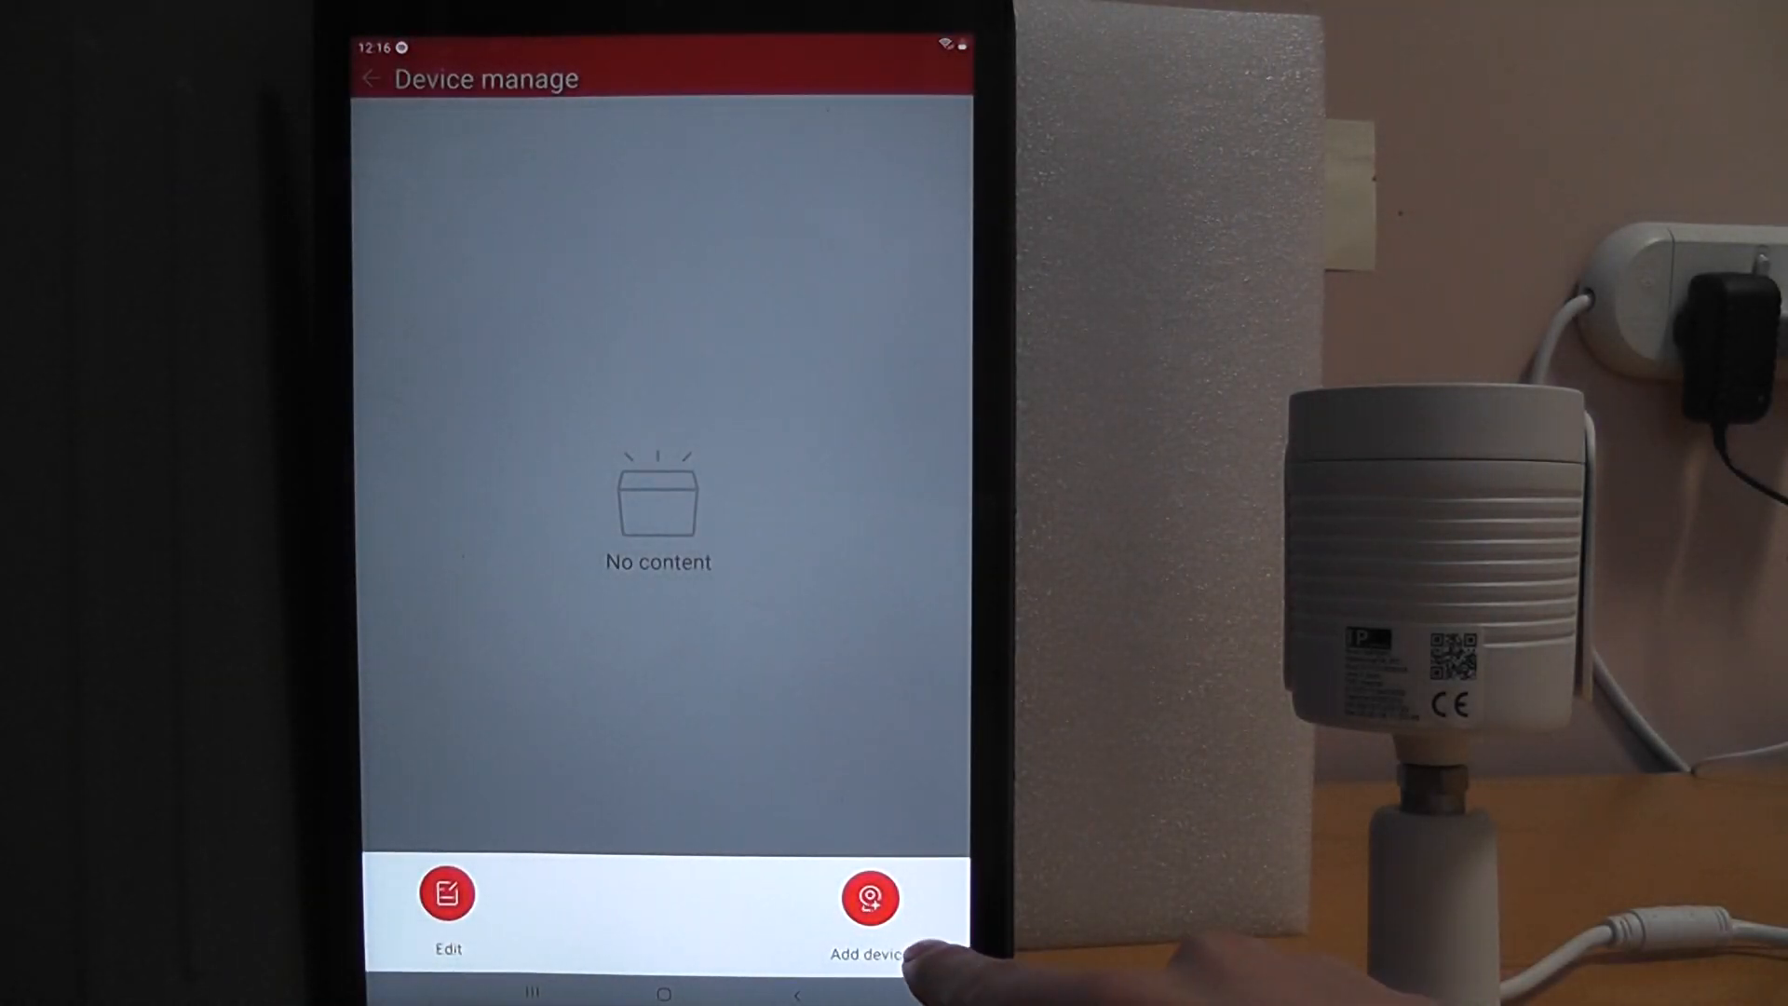
Step: Start adding a new device using the IP/DDNS/SN option
left_click(870, 896)
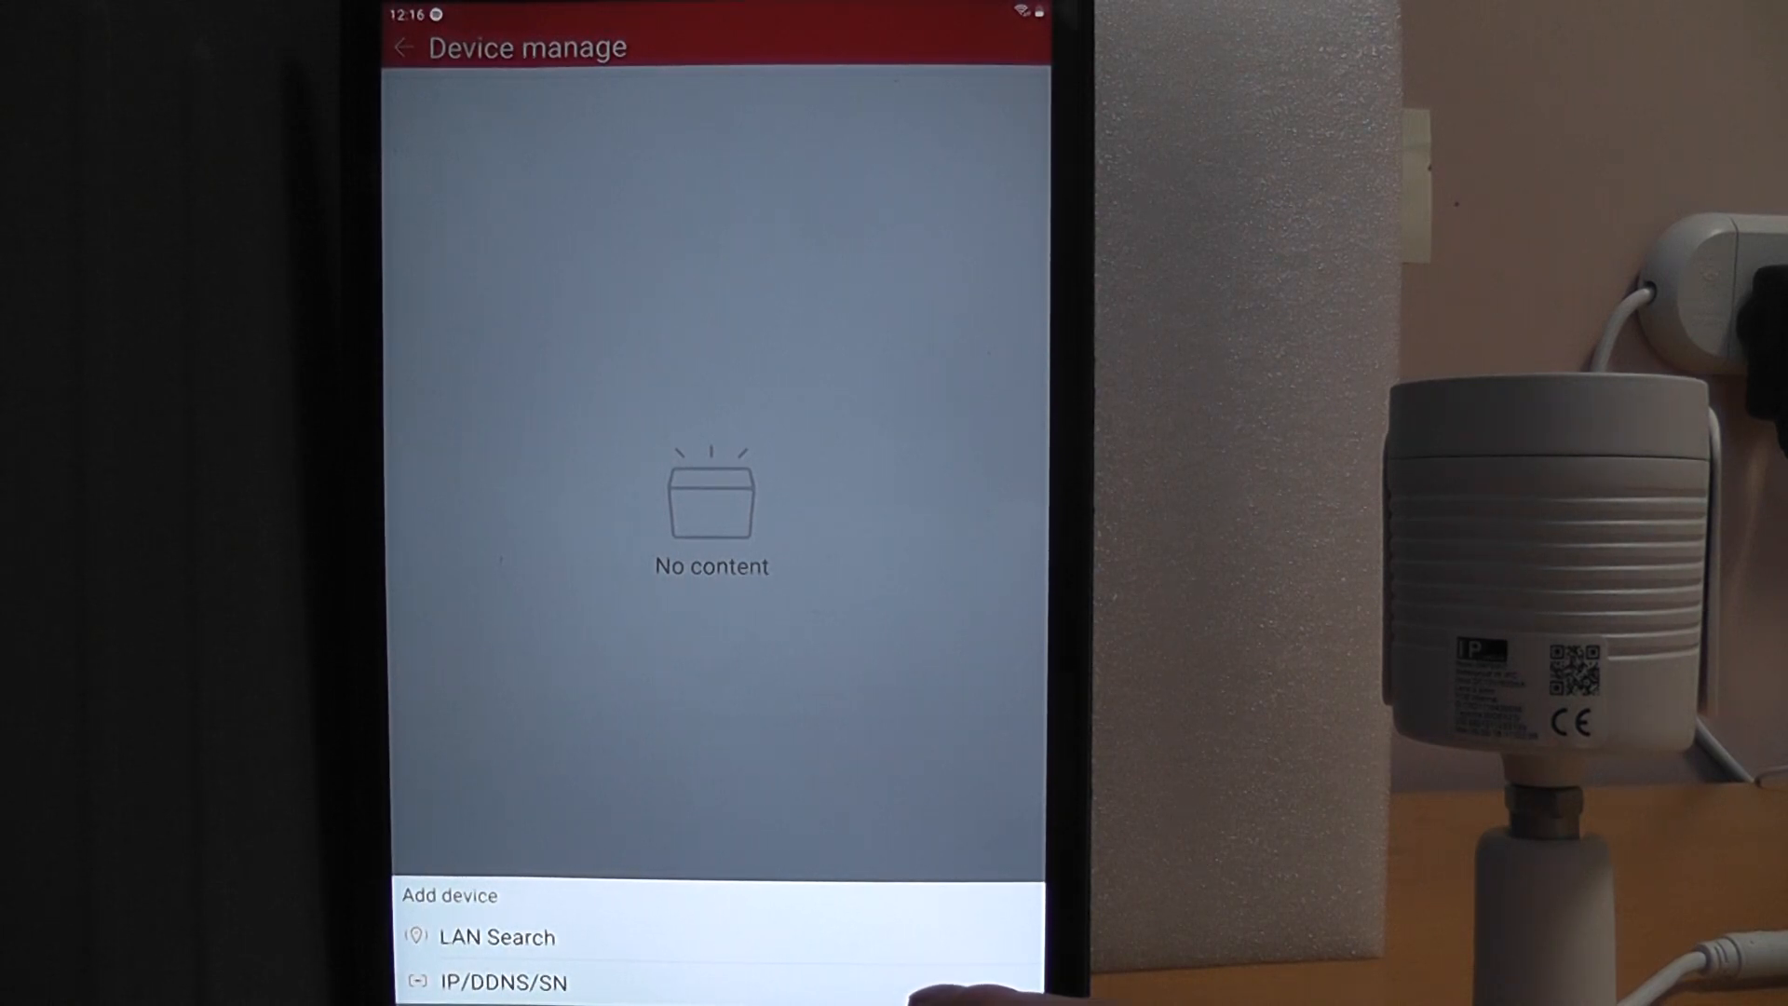
left_click(501, 982)
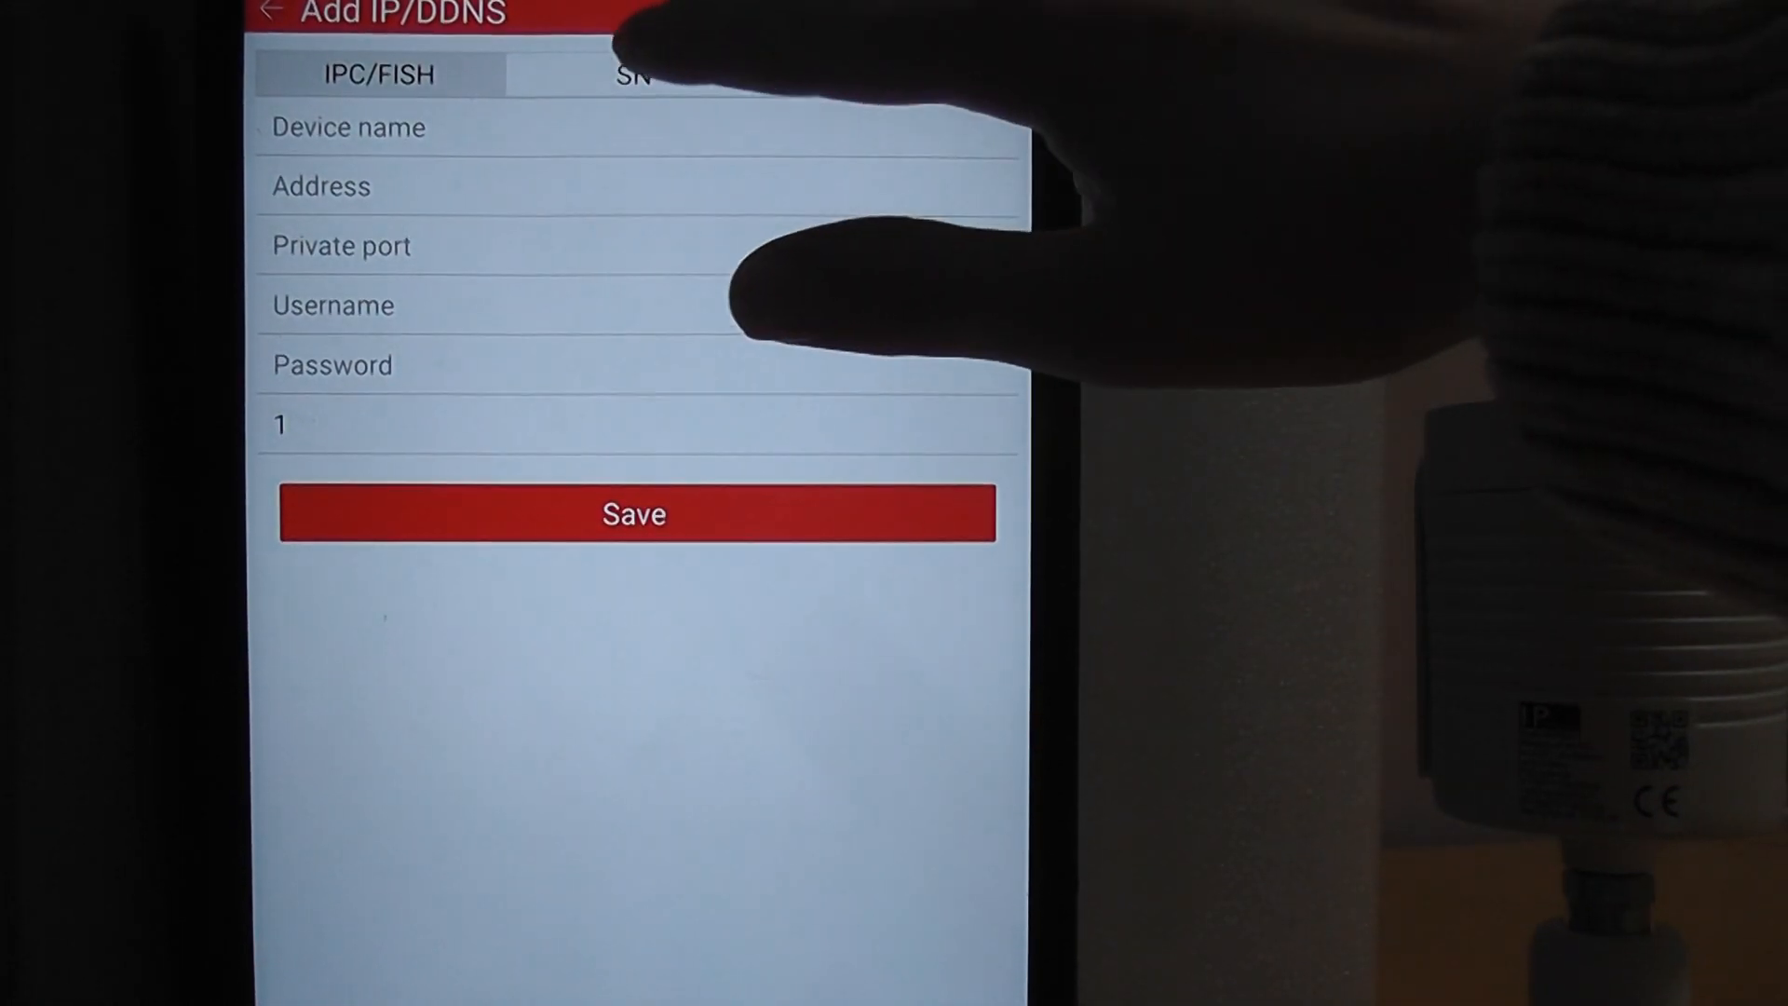
left_click(639, 75)
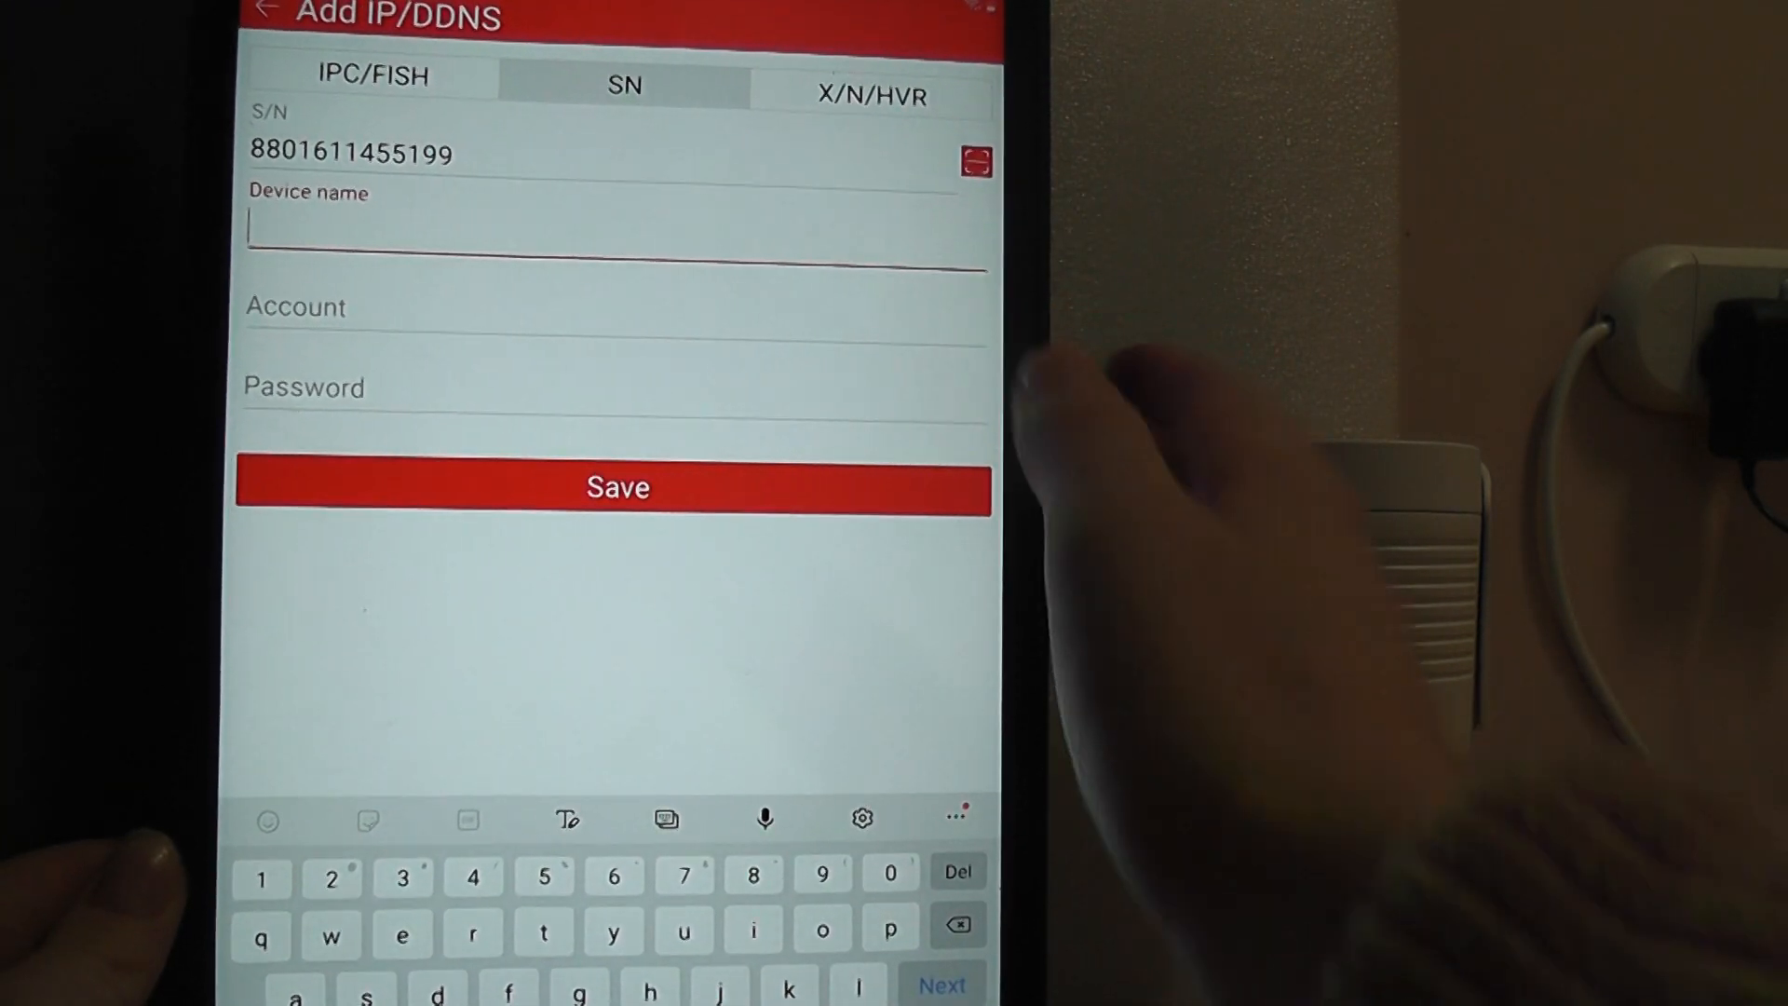
Step: Name the device cctv1, set account admin with its password, and save it
type("cct")
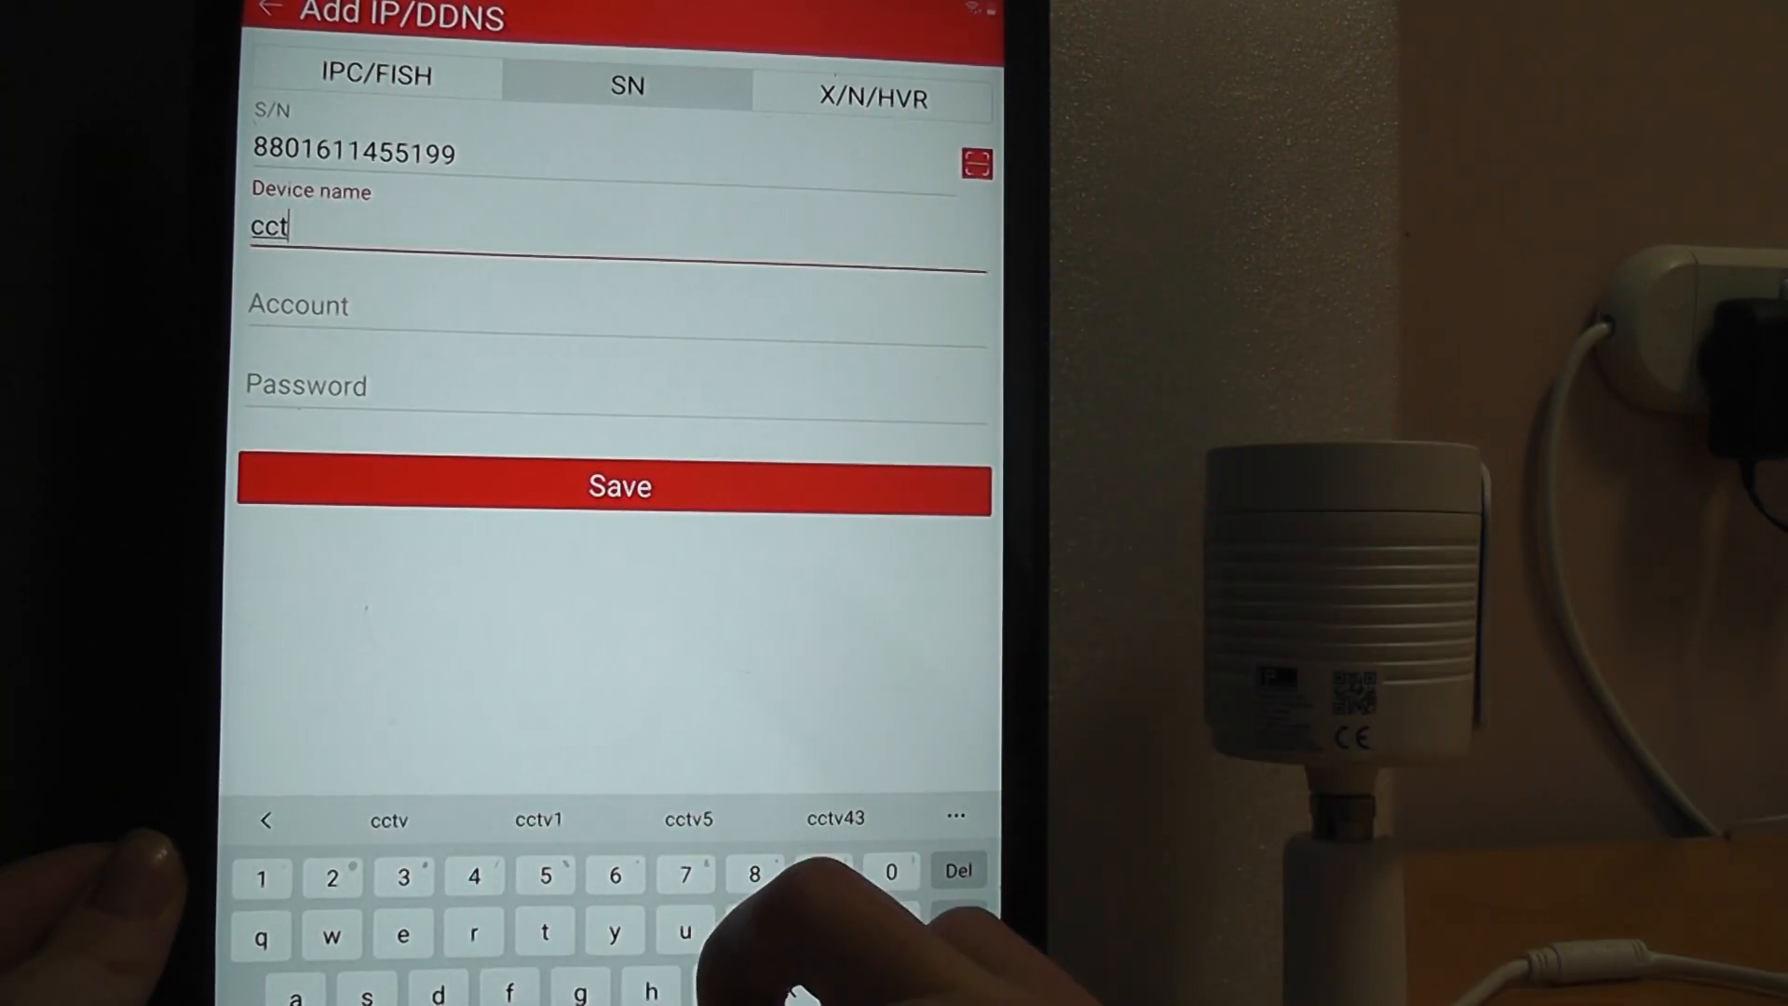
left_click(538, 820)
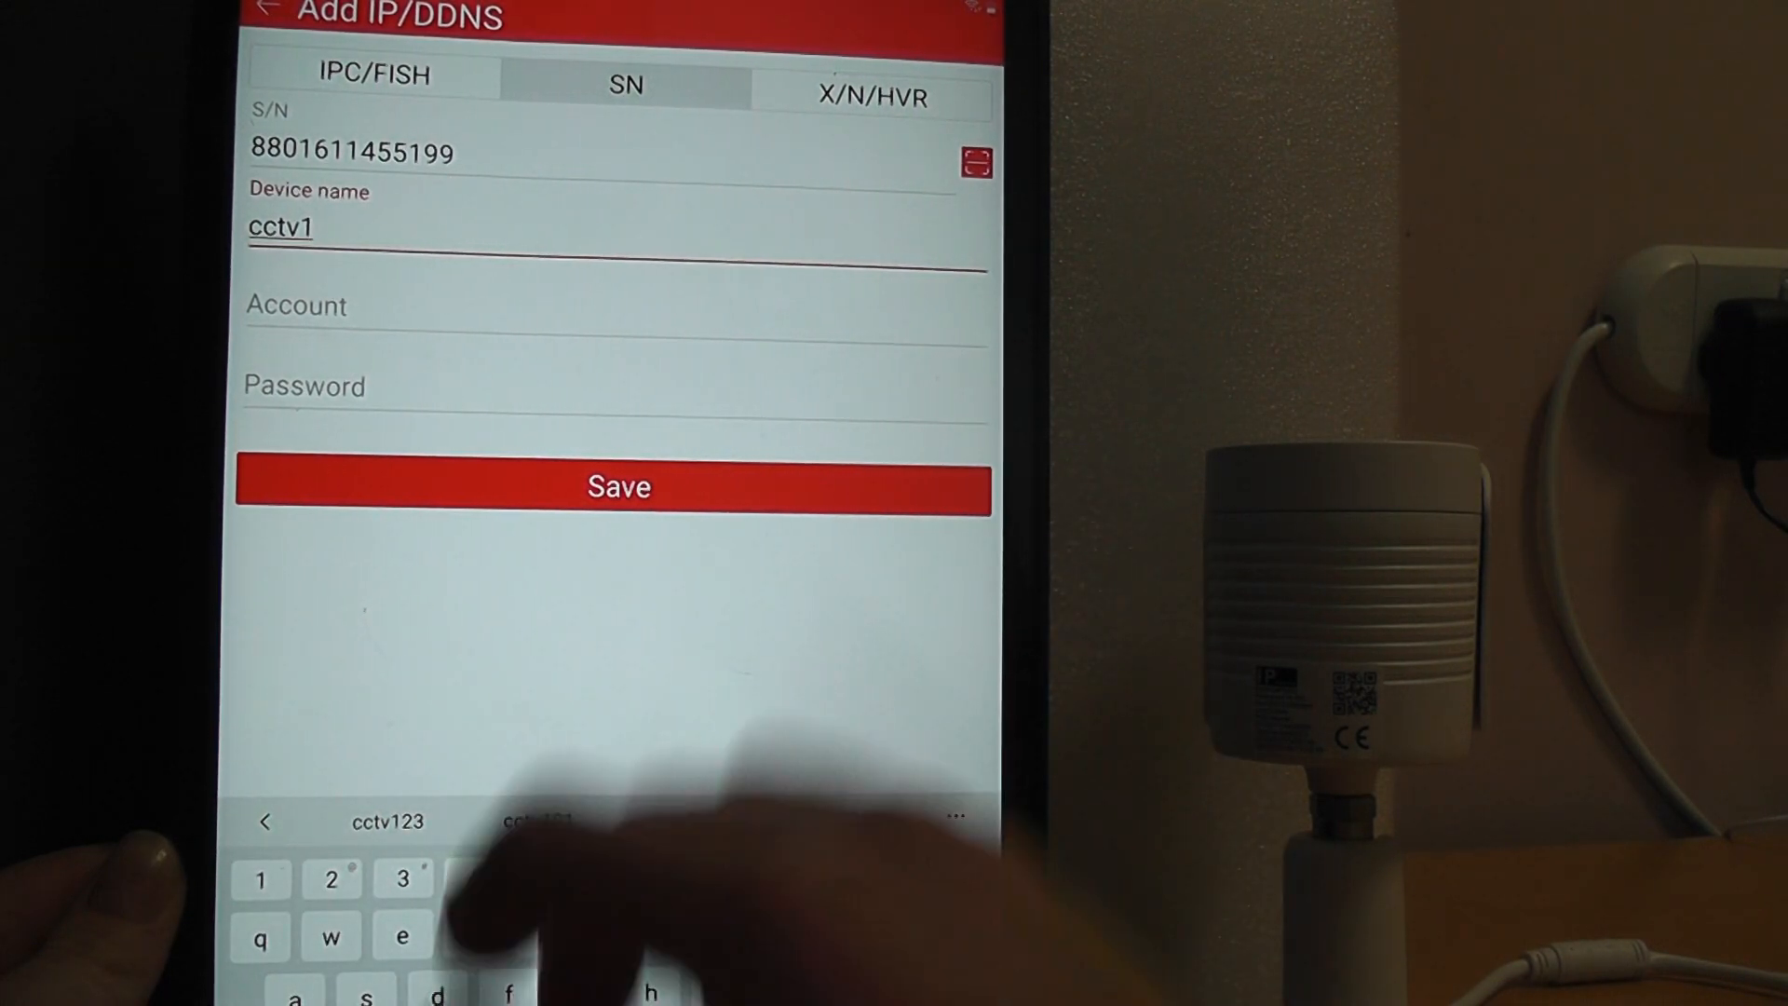
type("admin")
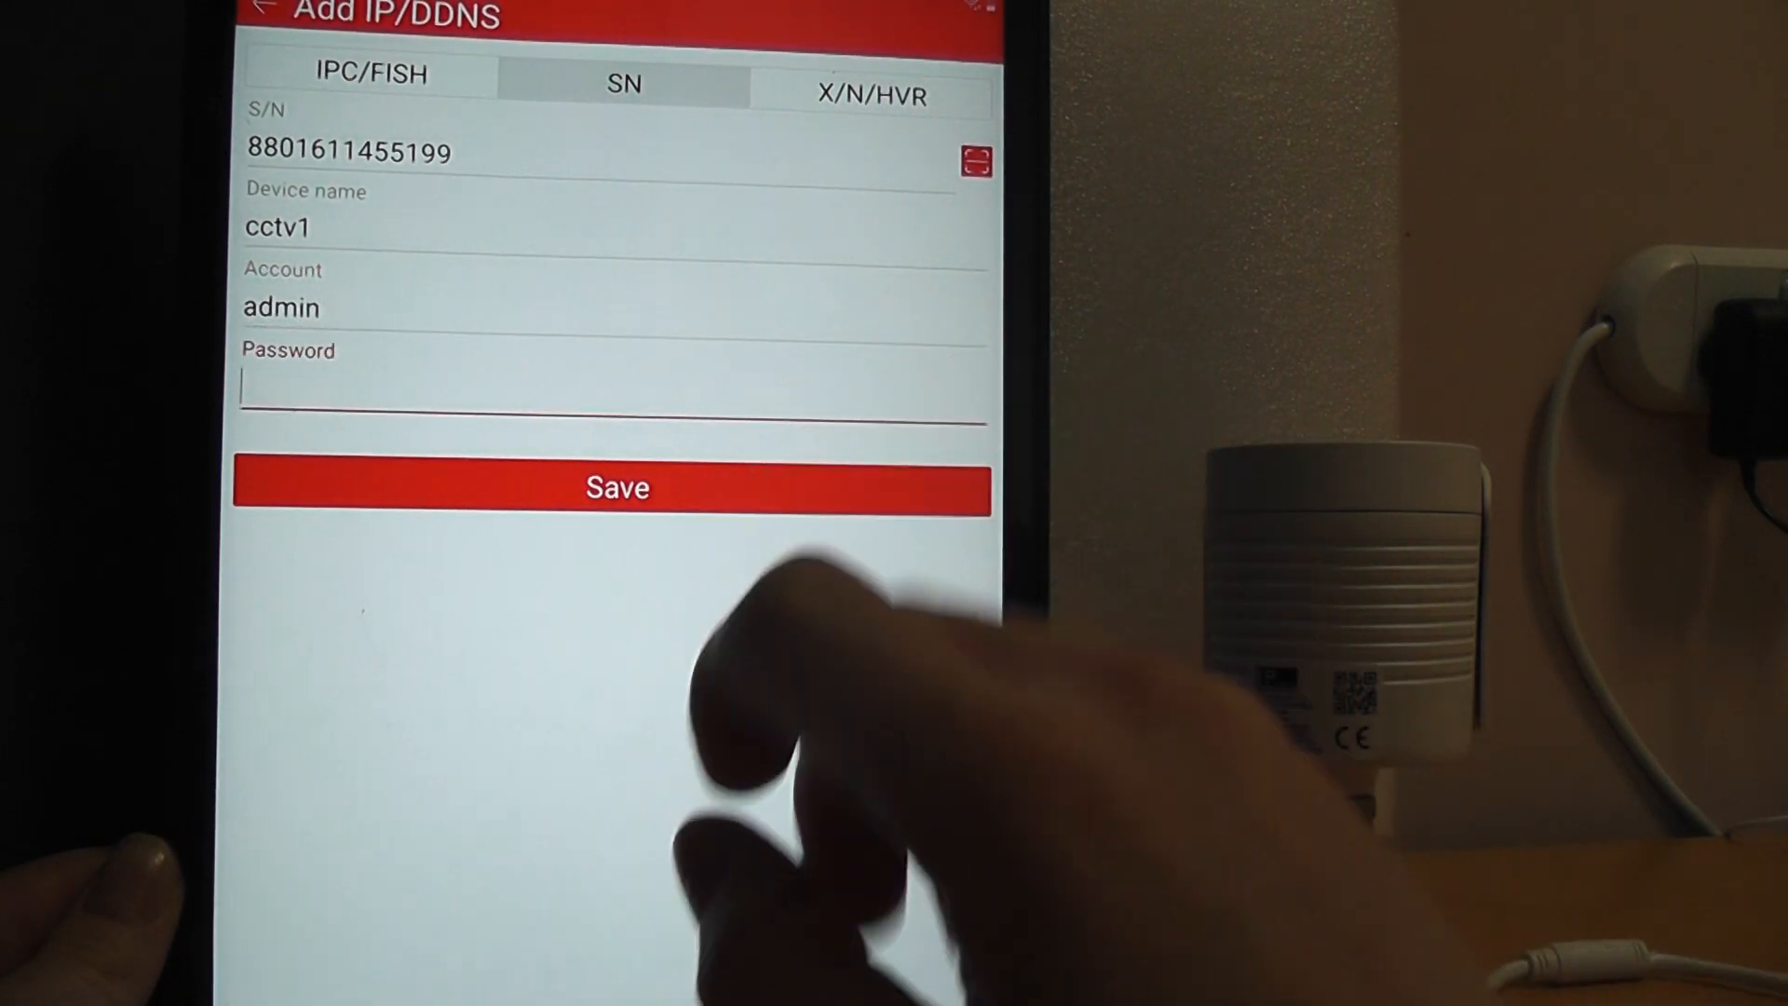
type("q")
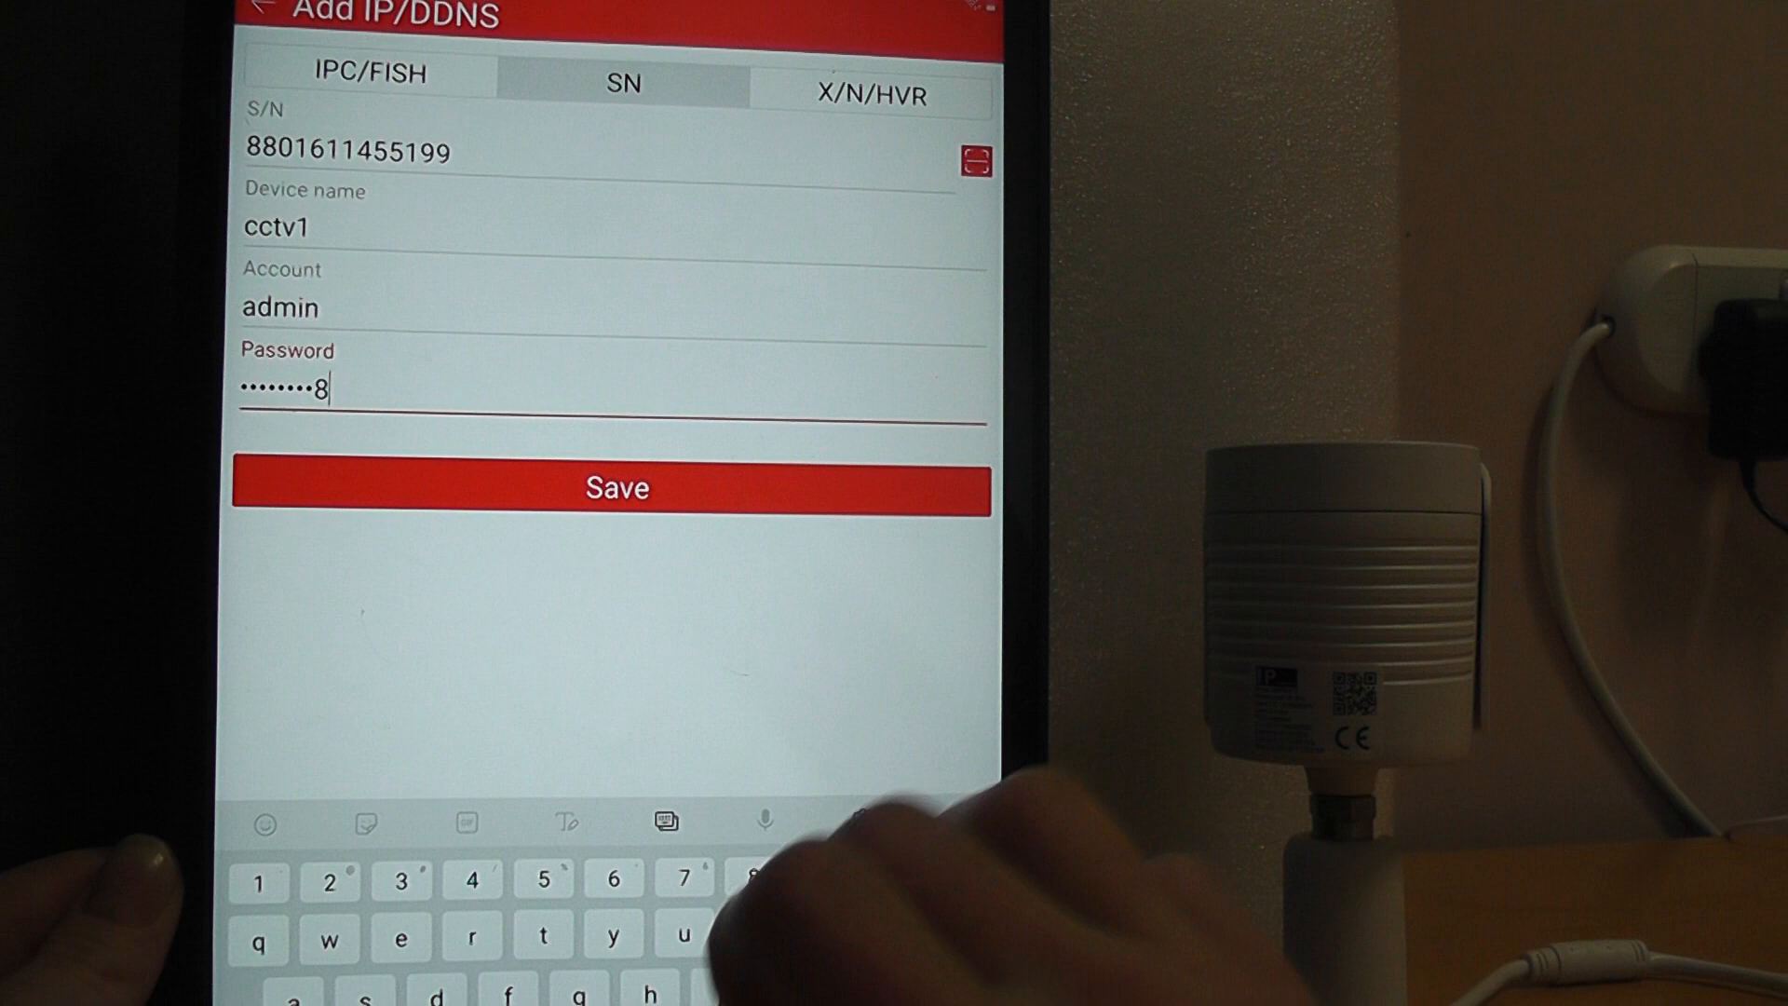
left_click(615, 488)
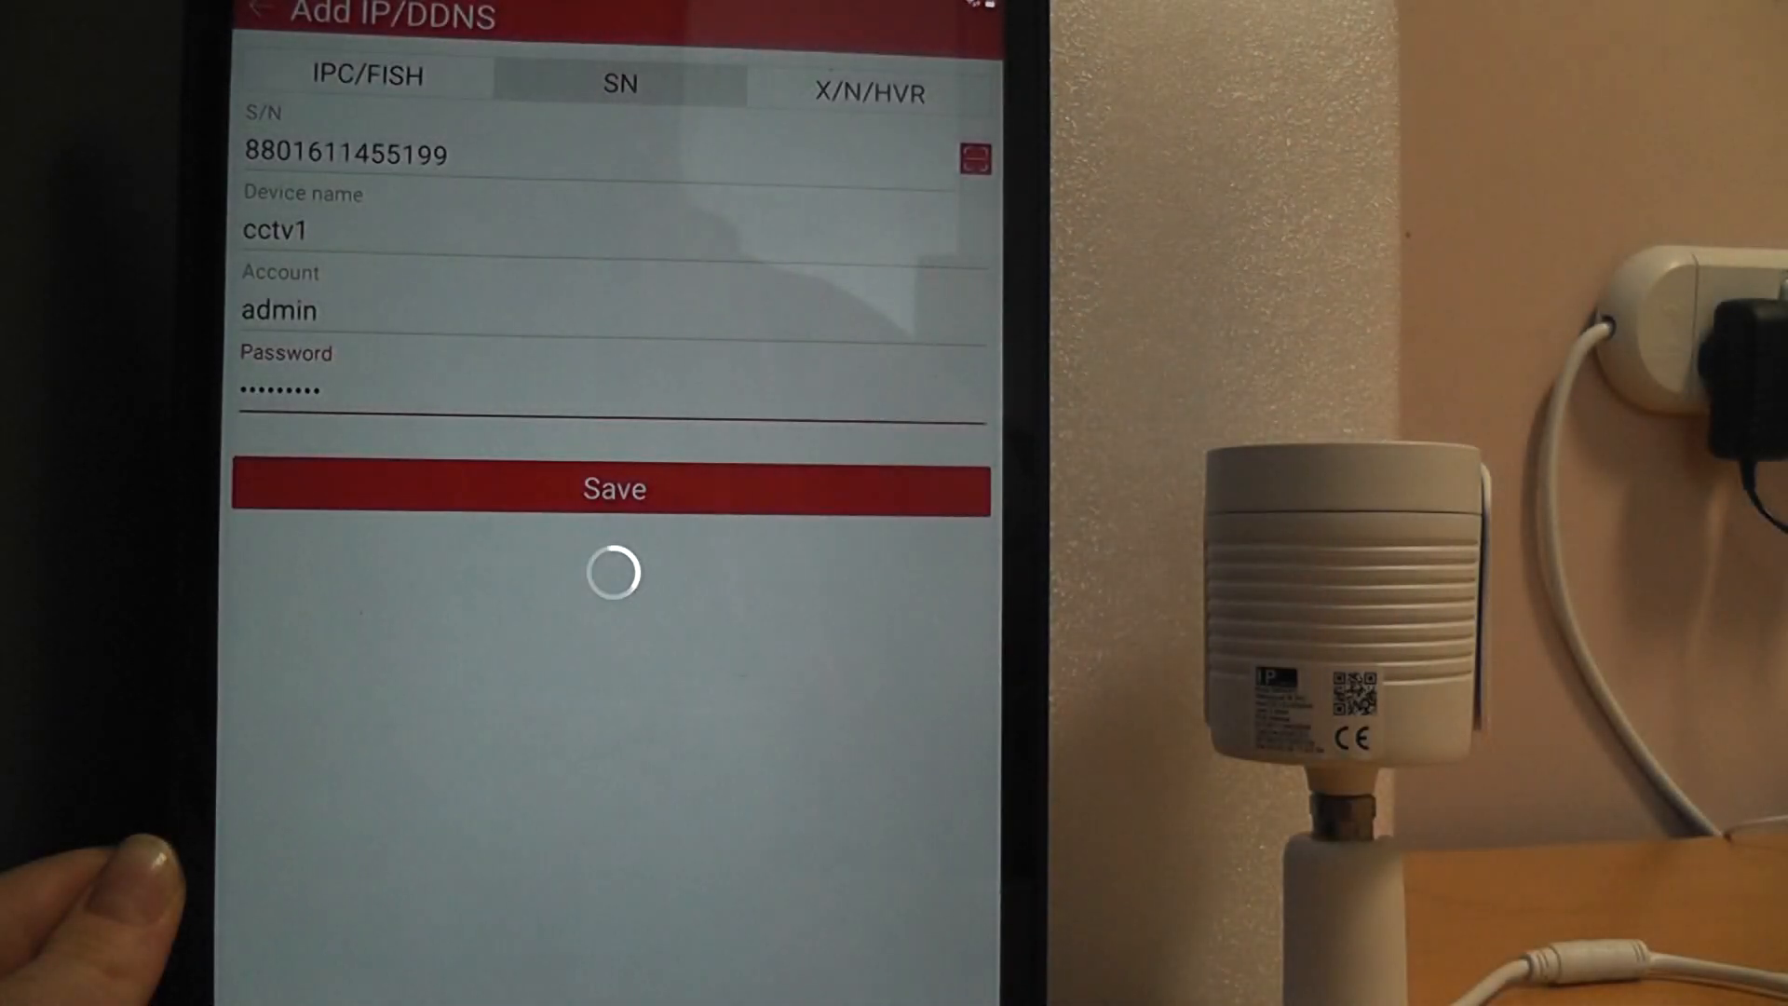
left_click(613, 488)
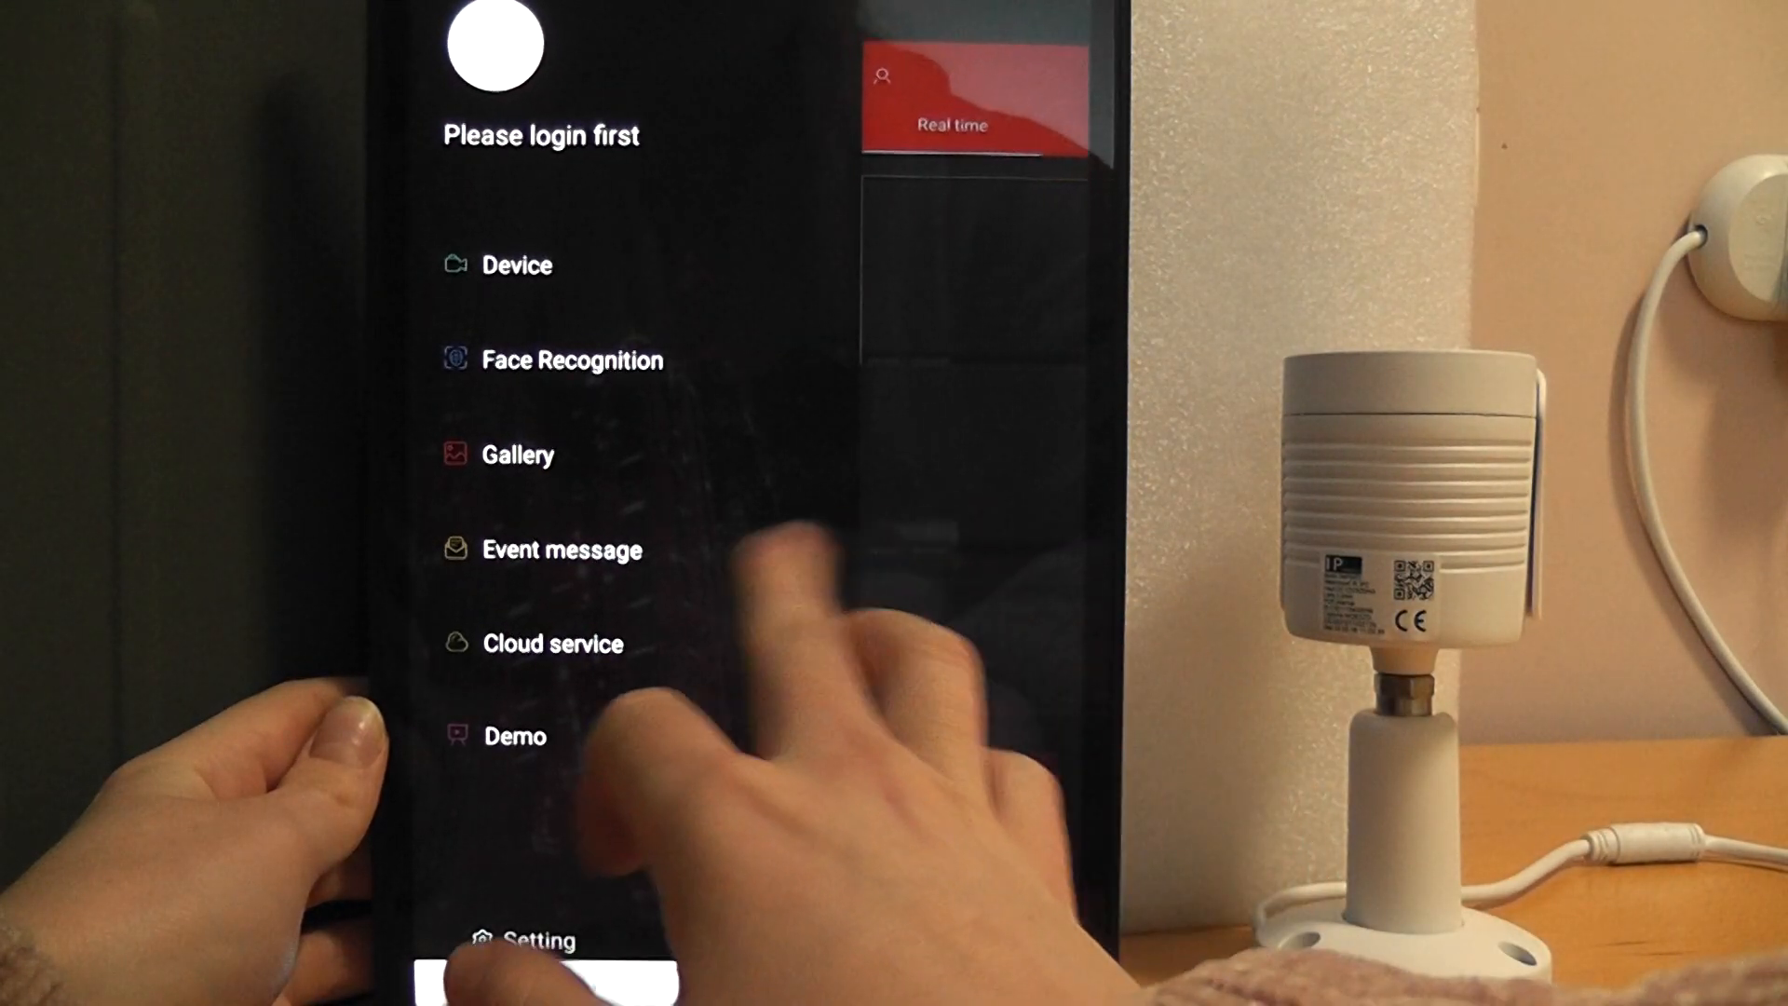
Step: Return to device management, now listing one local device (1/1)
left_click(952, 96)
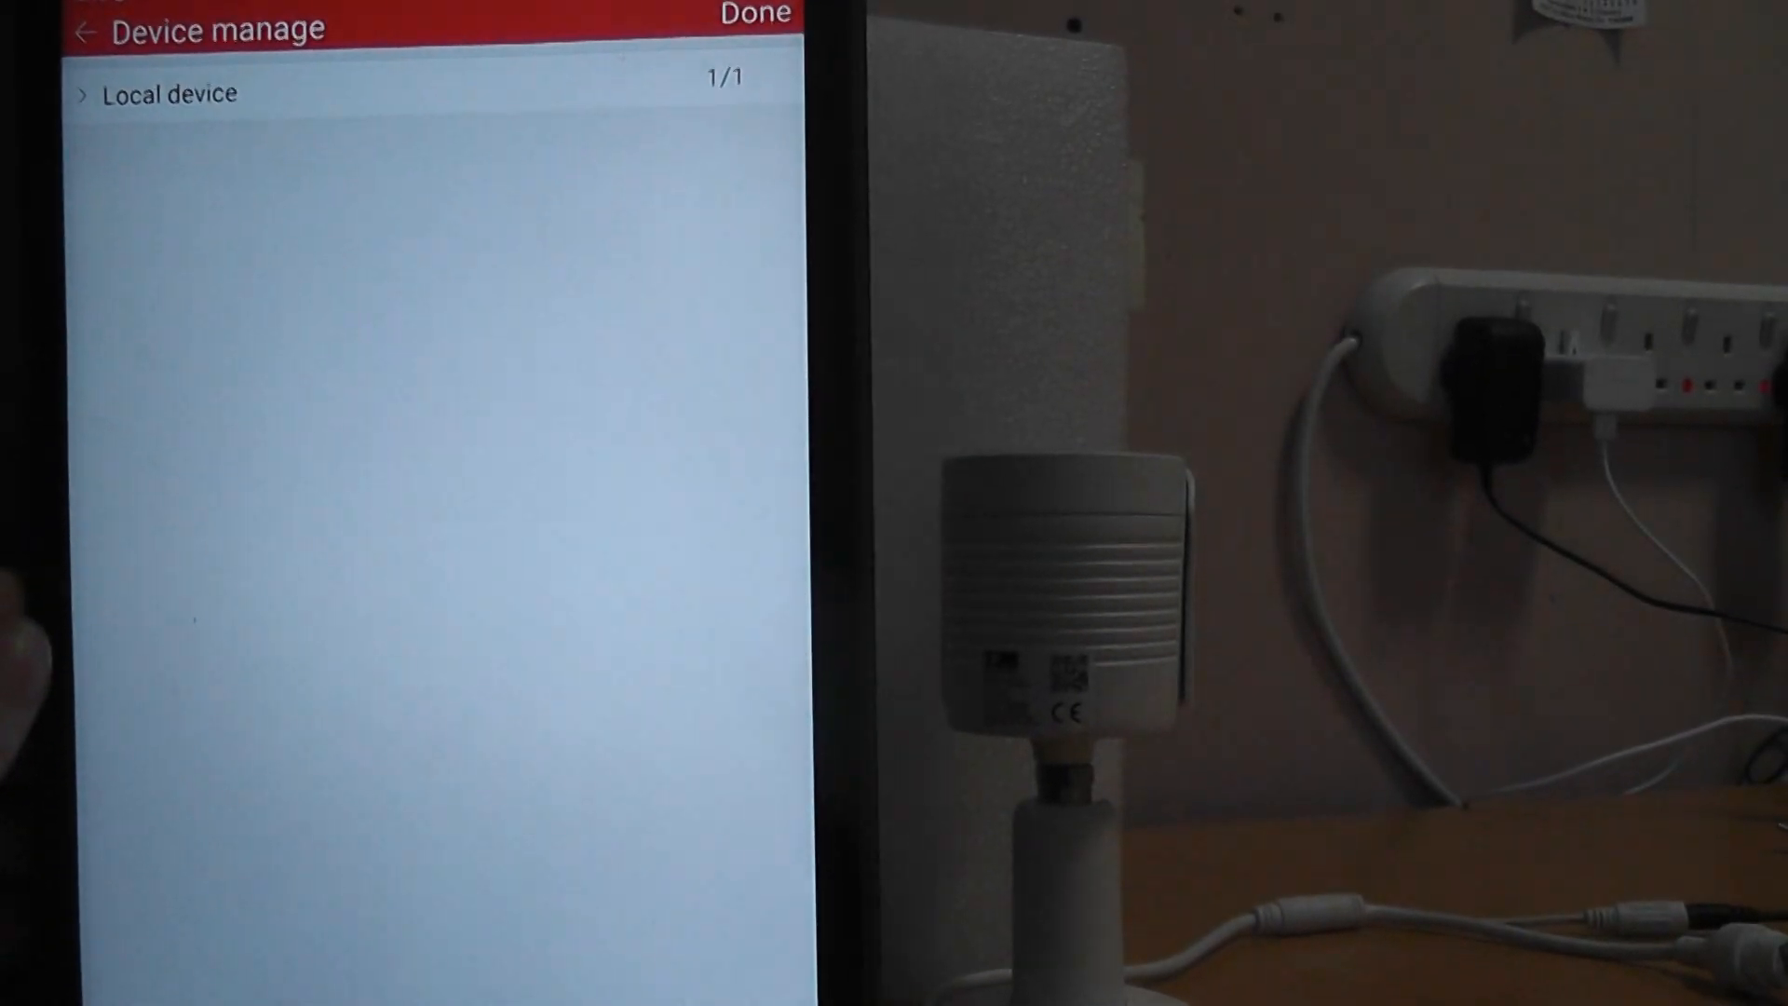
Step: Expand Local device to show cctv1 ticked and finish to load it in Real time view
left_click(166, 94)
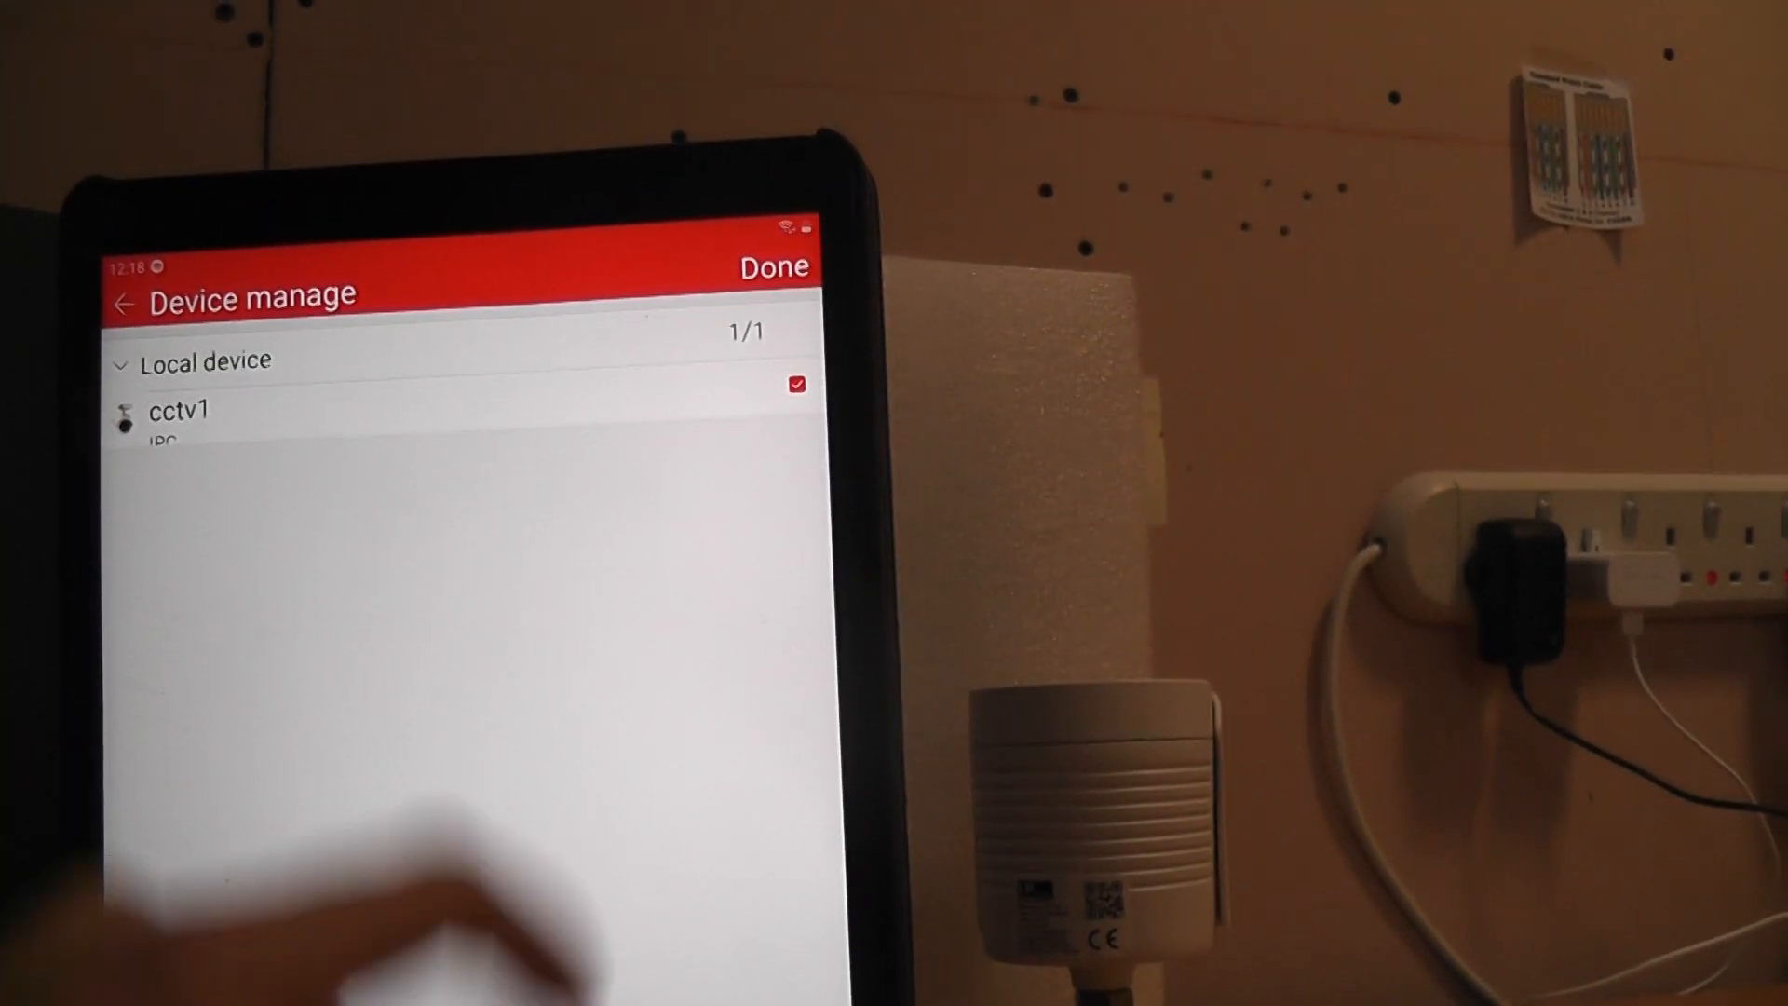
left_click(775, 266)
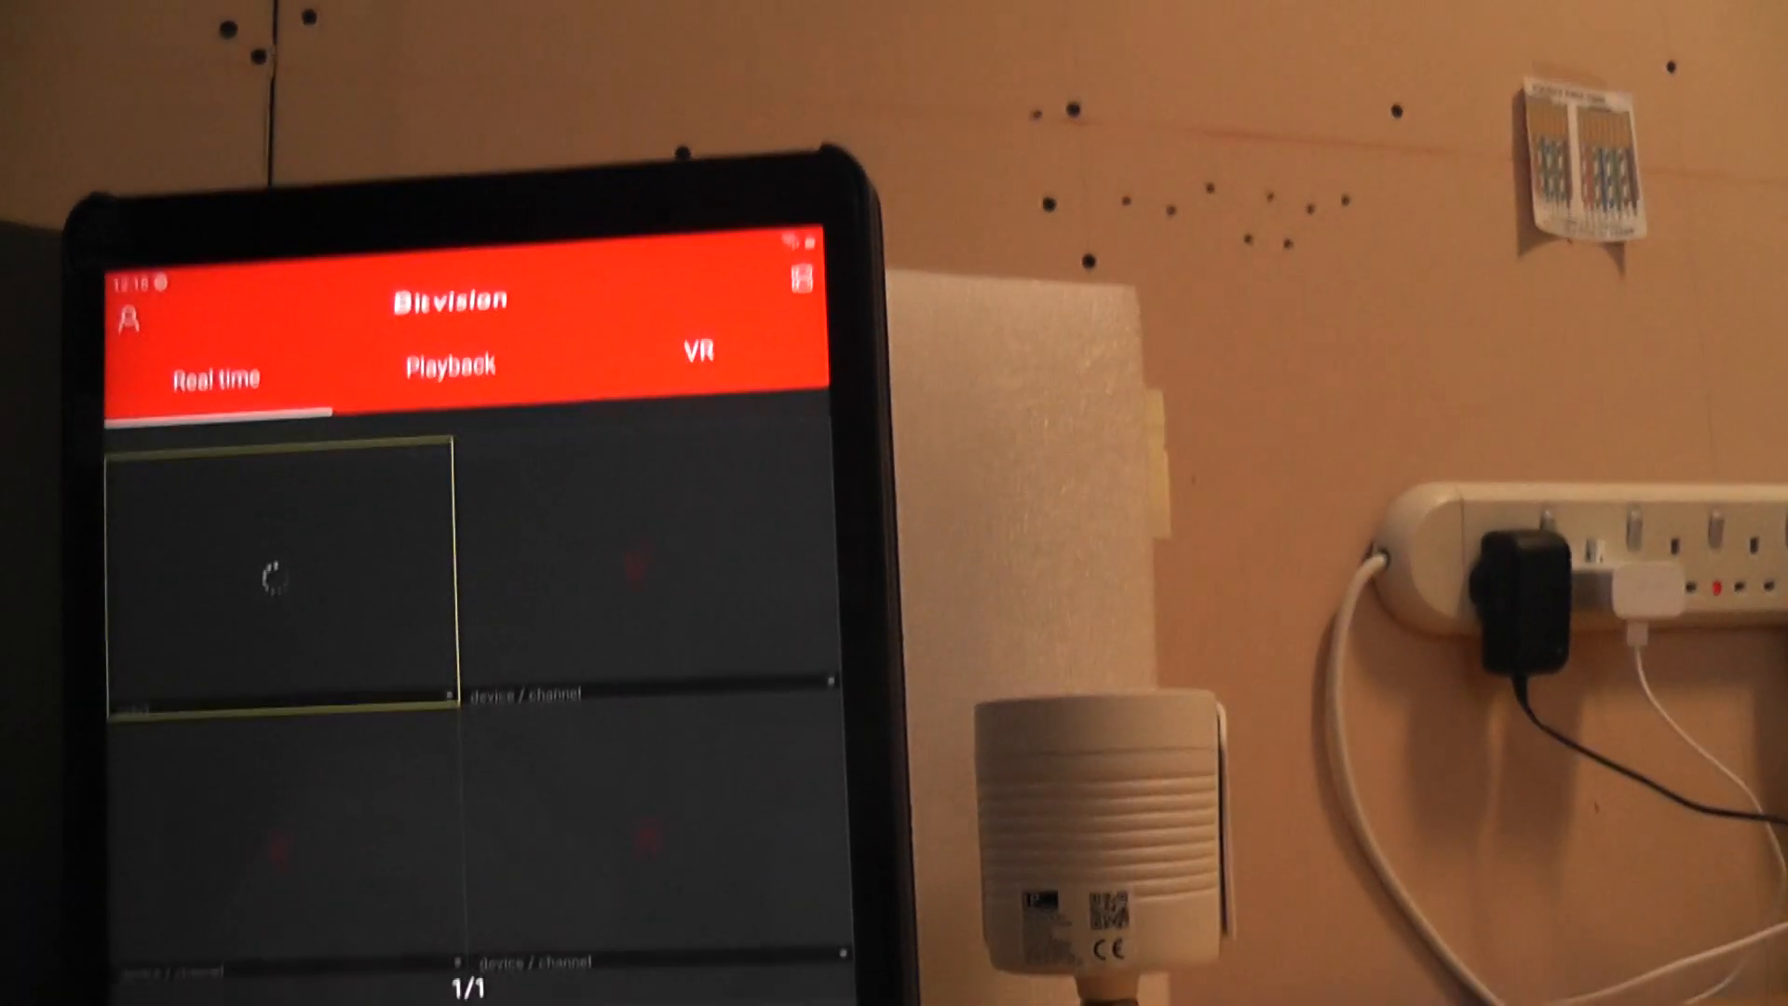